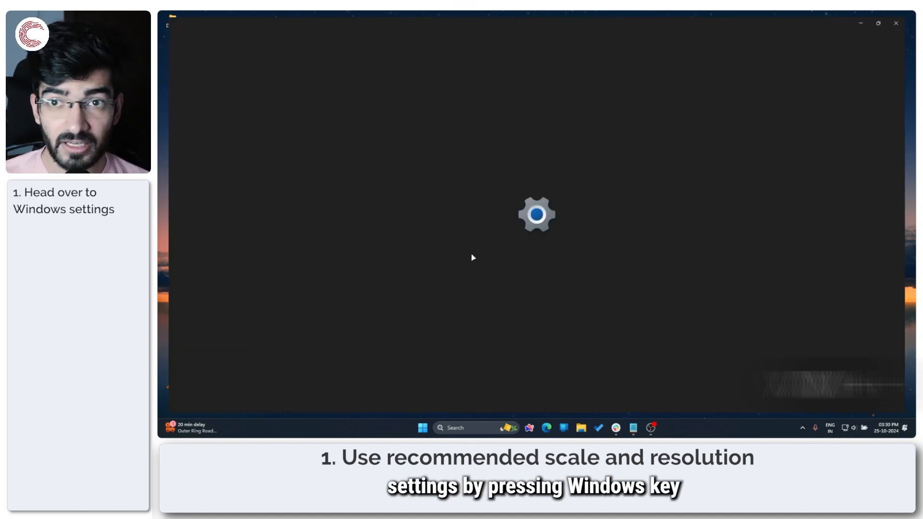
Reach System > Display in Settings and check scale 200% and resolution 2880 × 1800 are recommended
key("win+i")
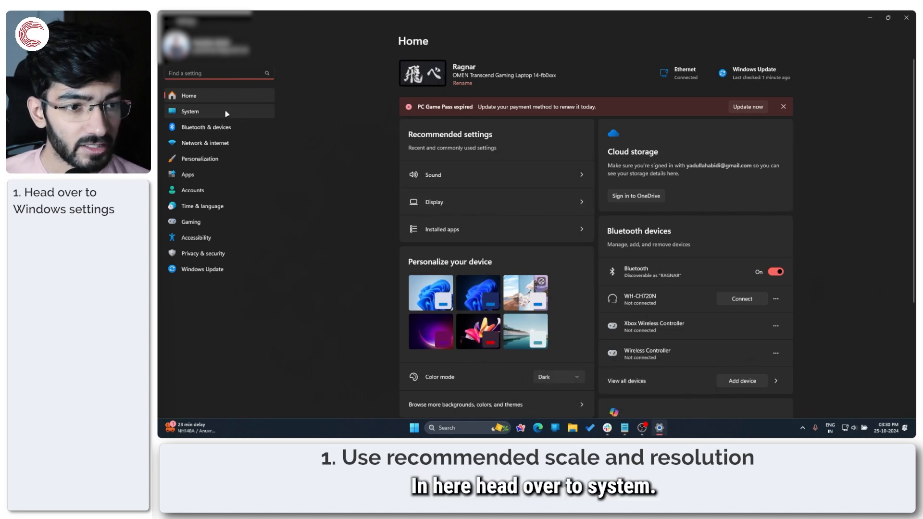
left_click(190, 112)
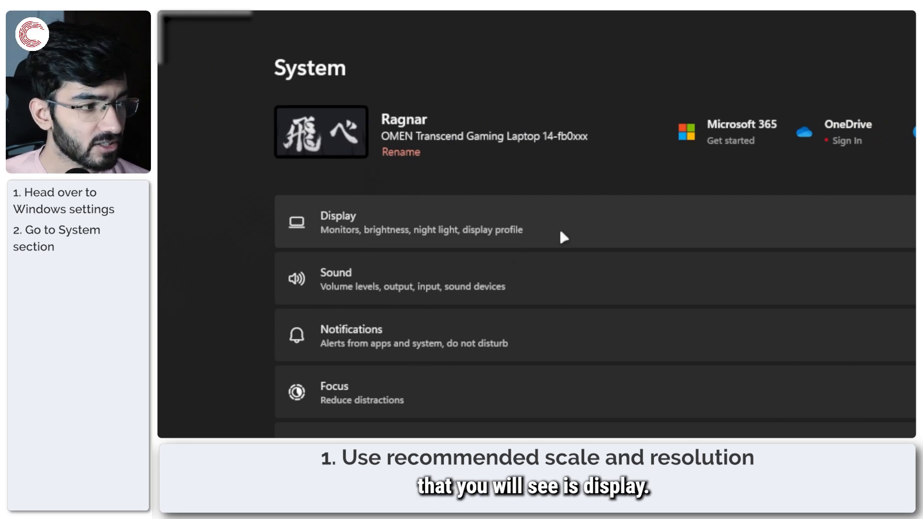
left_click(421, 222)
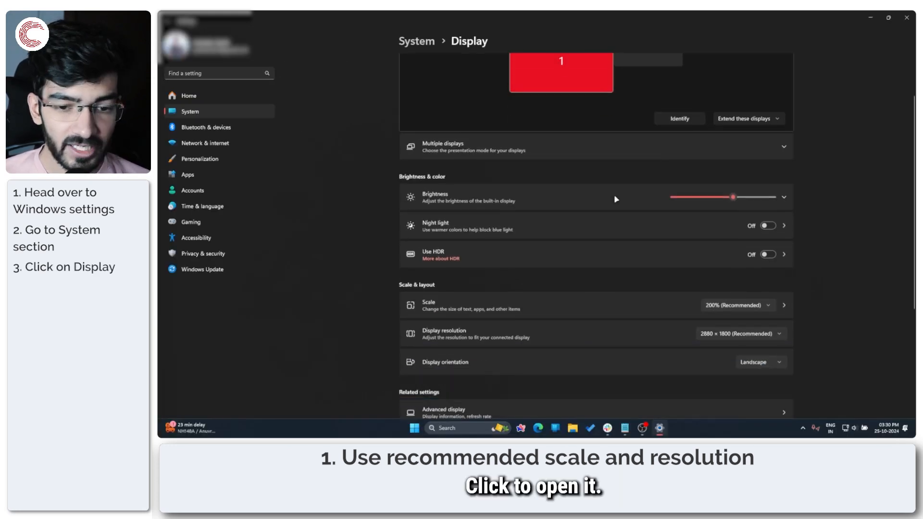
scroll("down", 3)
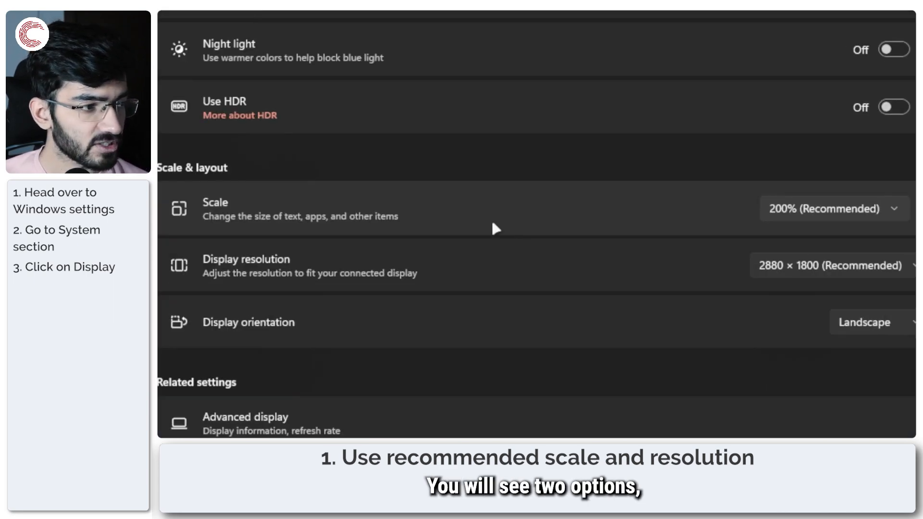
mouse_move(505, 287)
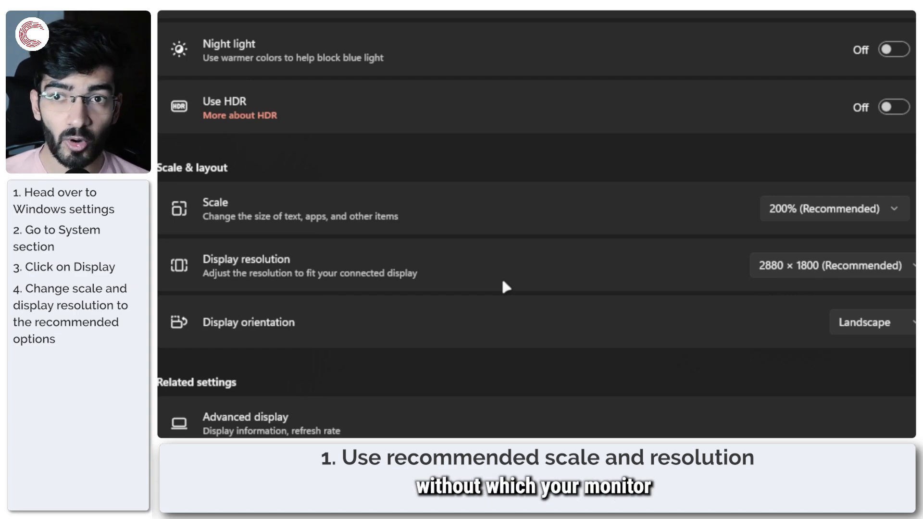
mouse_move(510, 247)
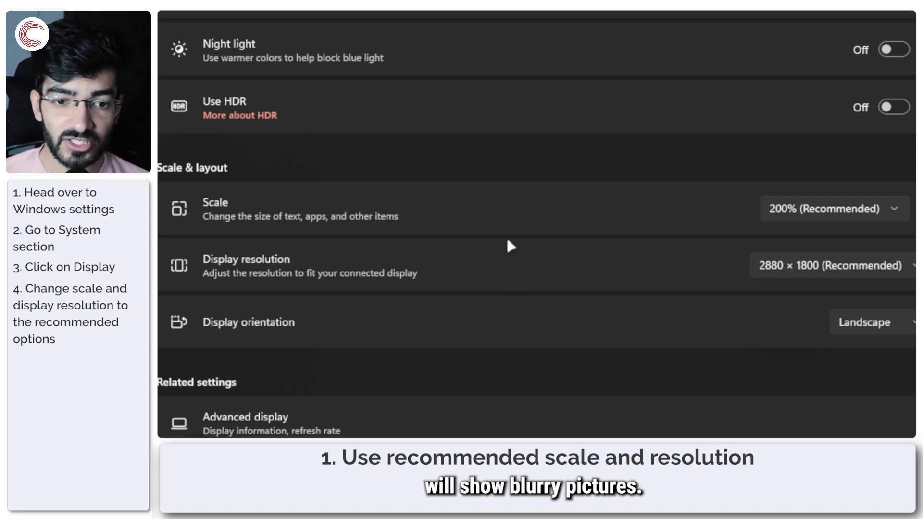
mouse_move(572, 269)
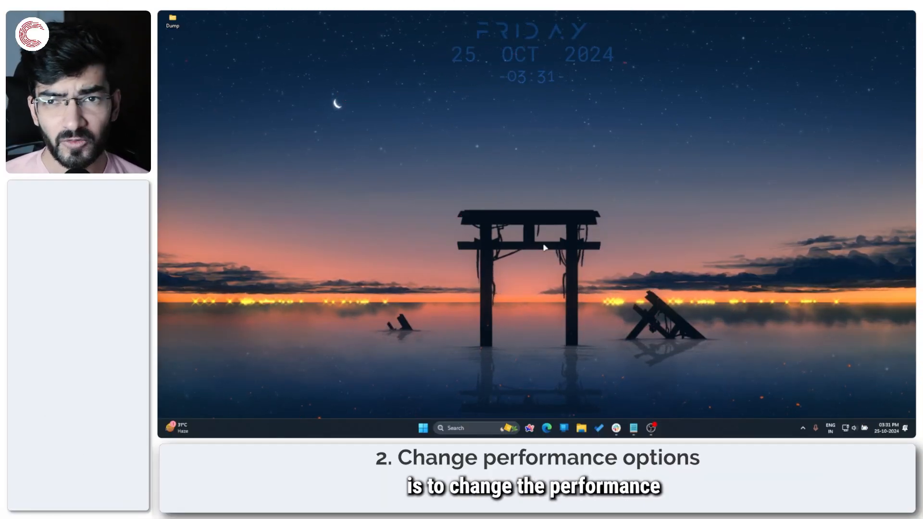
Search Start for 'performance' and launch 'Adjust the appearance and performance of Windows'
left_click(423, 428)
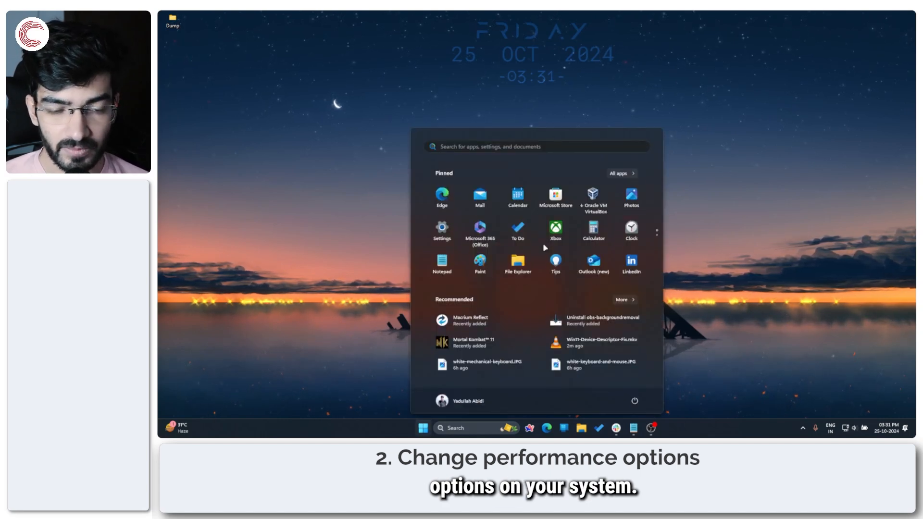
type("perform")
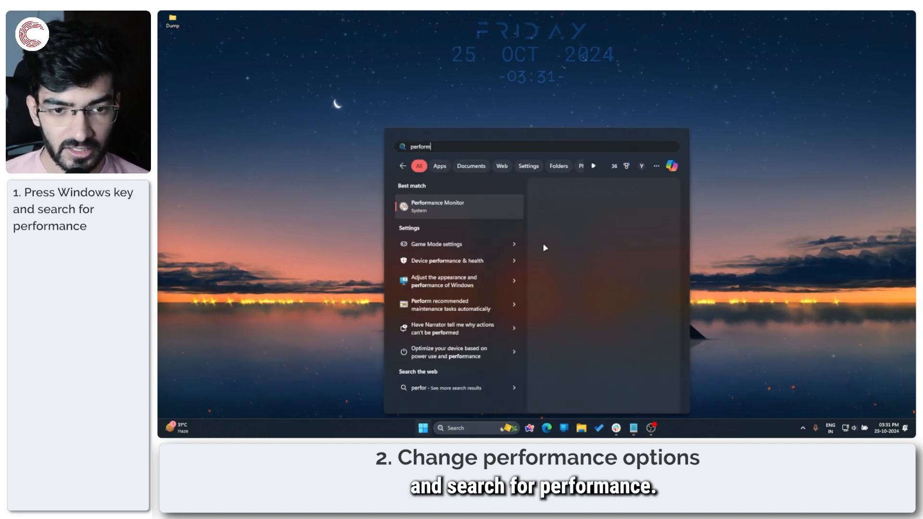
type("ance")
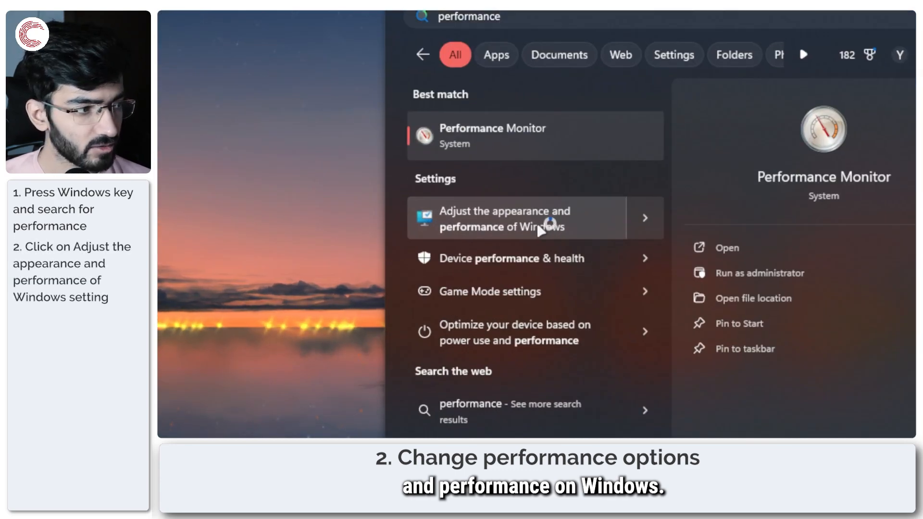
left_click(505, 218)
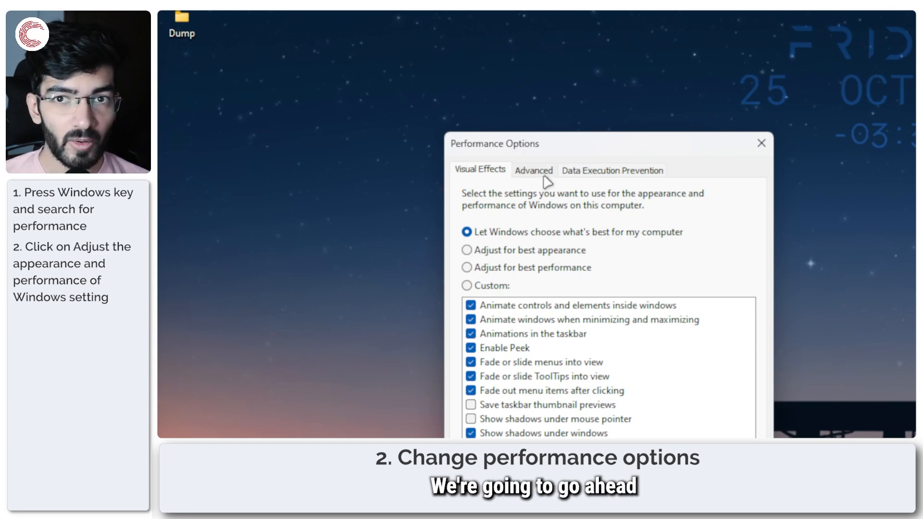
Review the Advanced tab, then set Visual Effects to 'Adjust for best appearance' and apply
left_click(534, 170)
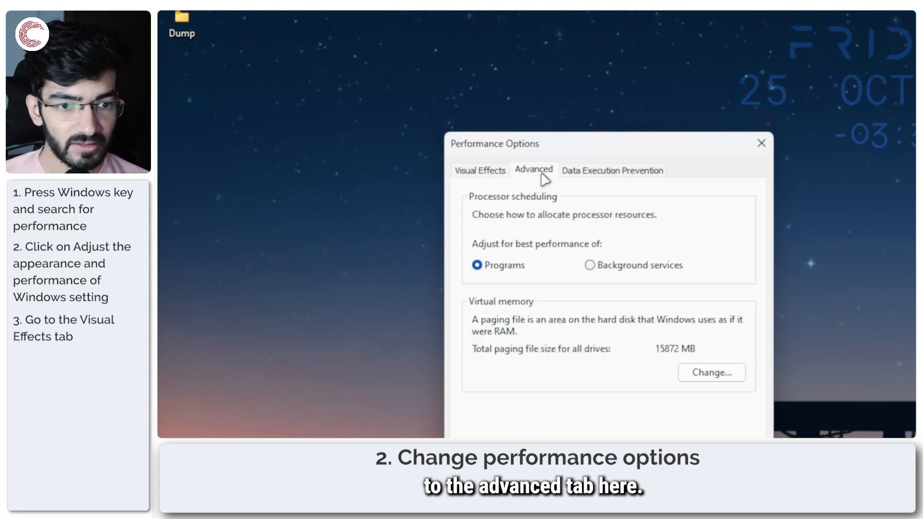
left_click(479, 170)
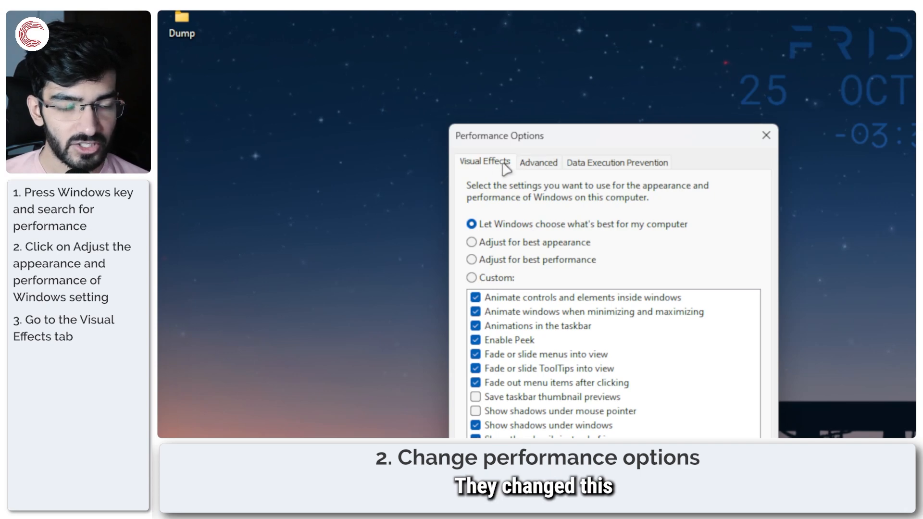
mouse_move(505, 289)
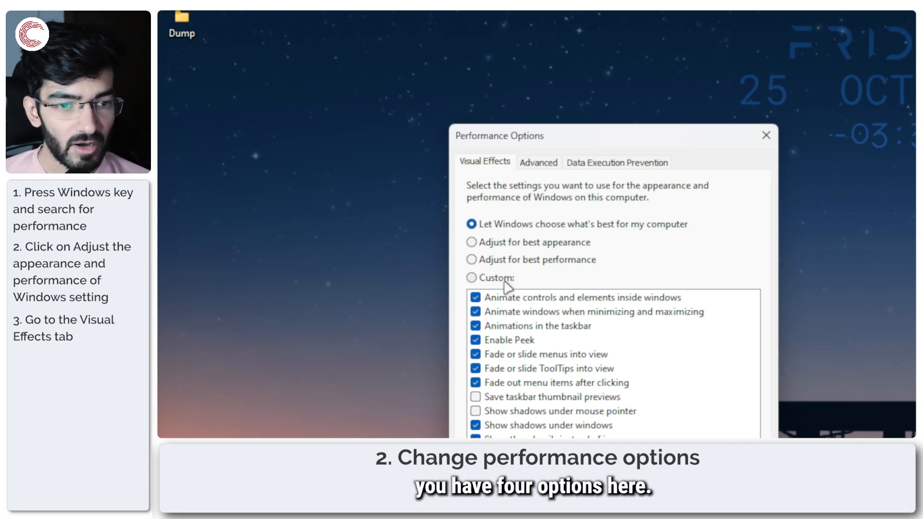
mouse_move(621, 245)
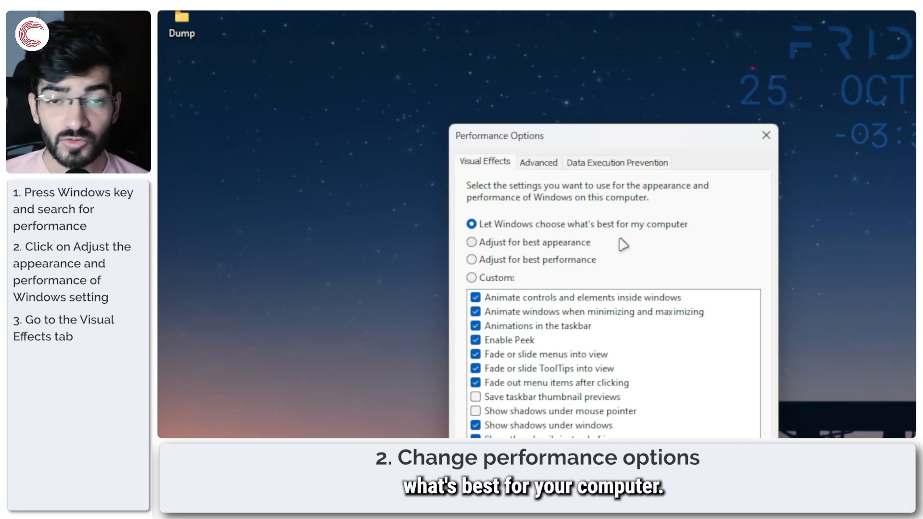
mouse_move(569, 253)
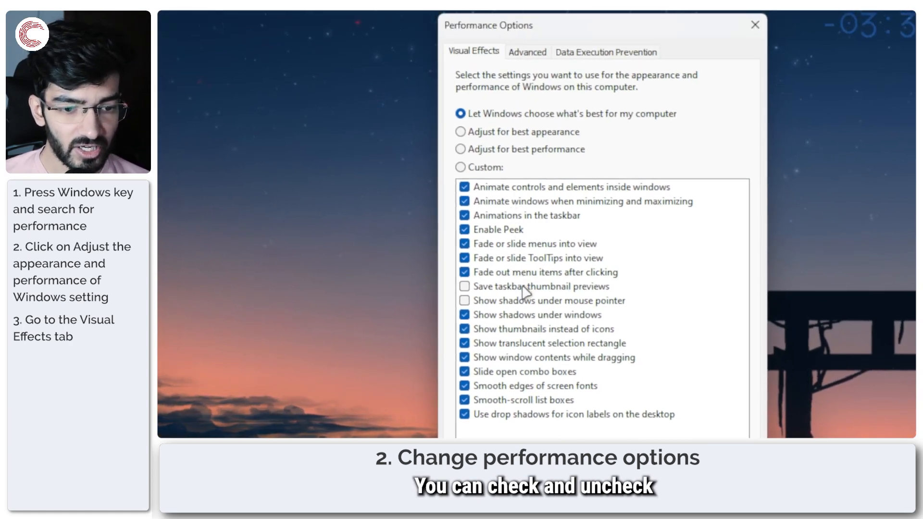
mouse_move(528, 187)
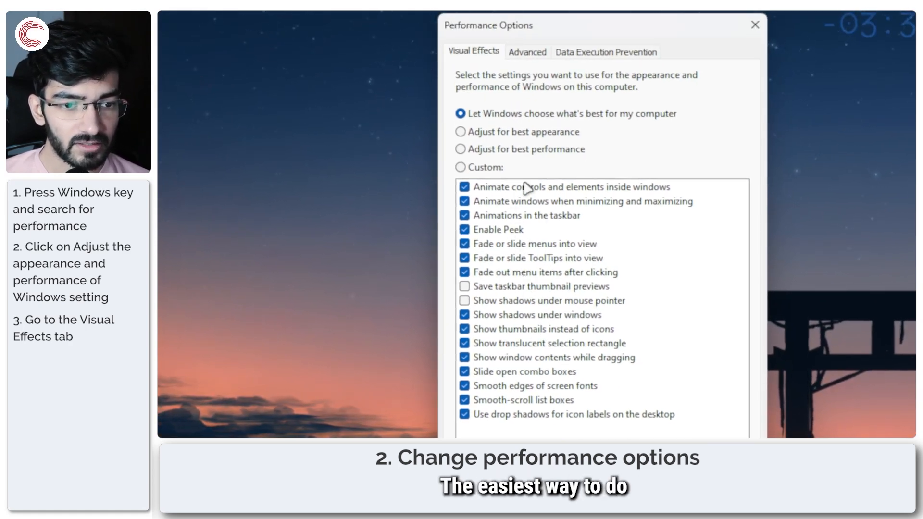
mouse_move(520, 136)
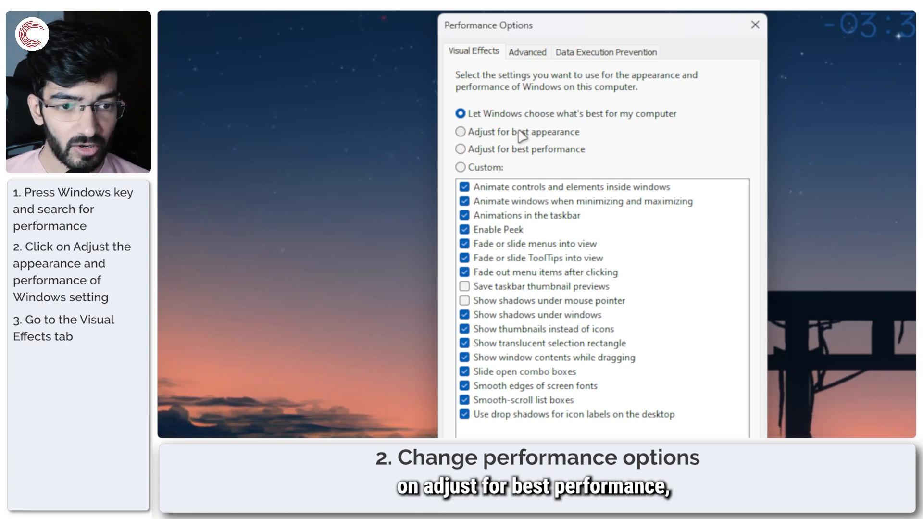
left_click(461, 132)
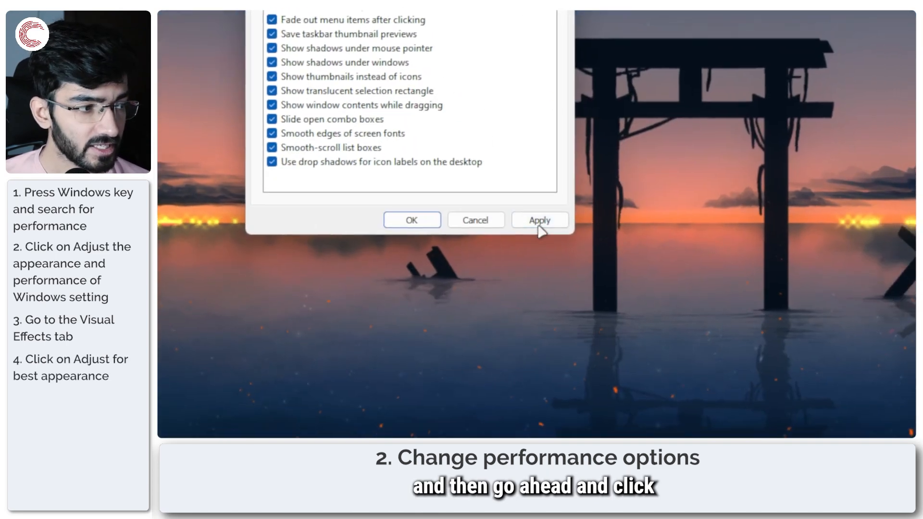
left_click(539, 220)
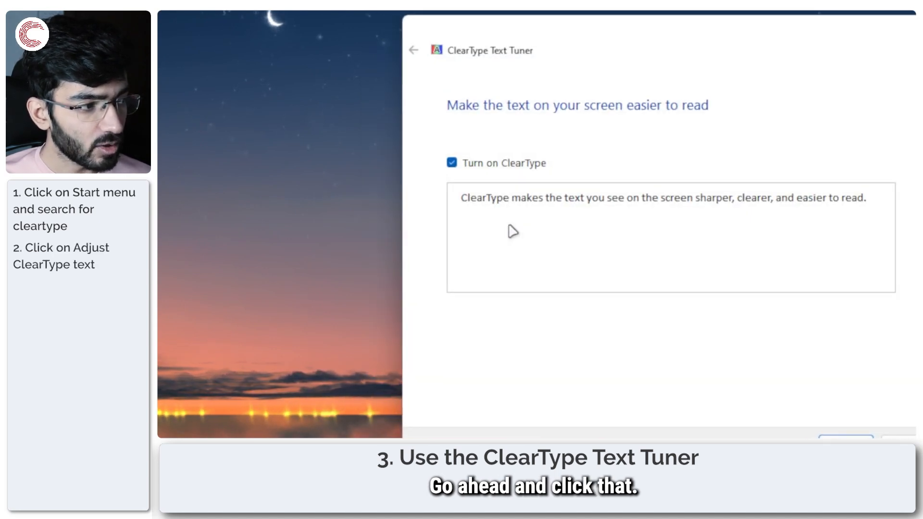
mouse_move(493, 165)
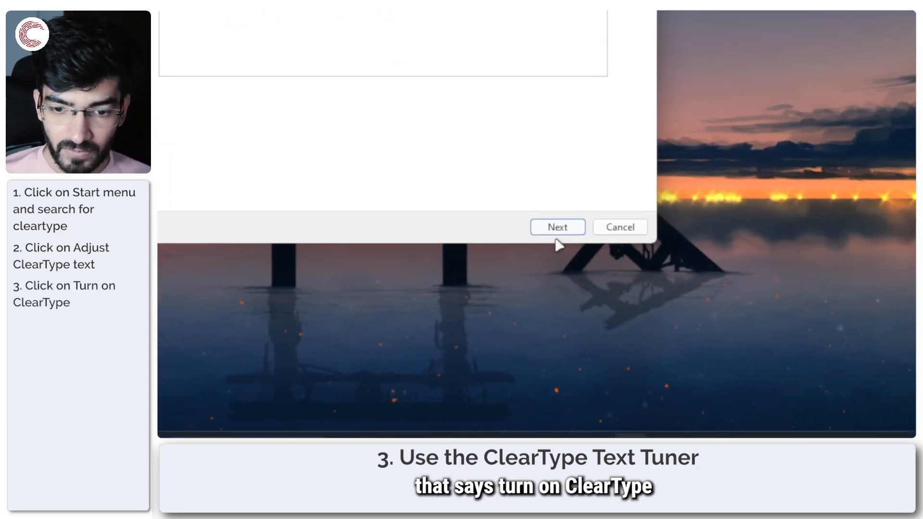
Continue past the ClearType tuner's first page with 'Turn on ClearType' checked
left_click(556, 227)
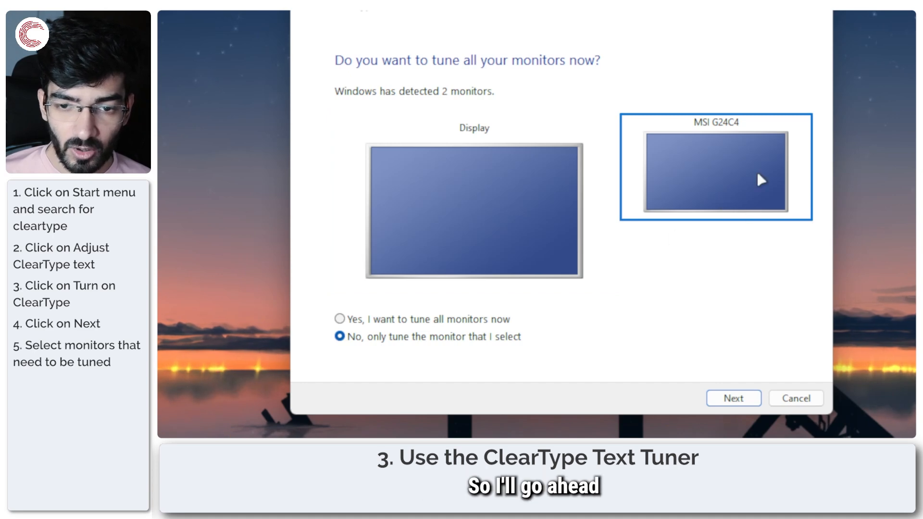
Select only the MSI G24C4 monitor for tuning and confirm its native resolution
left_click(732, 398)
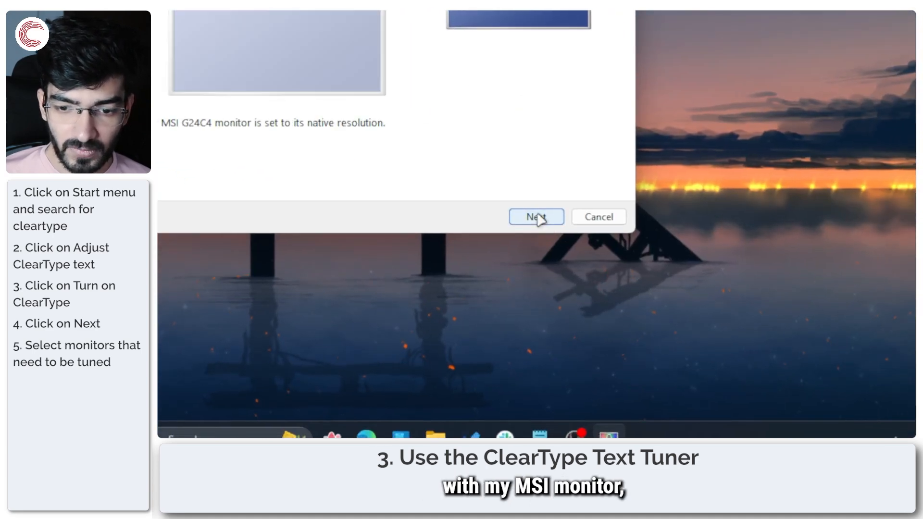
left_click(536, 217)
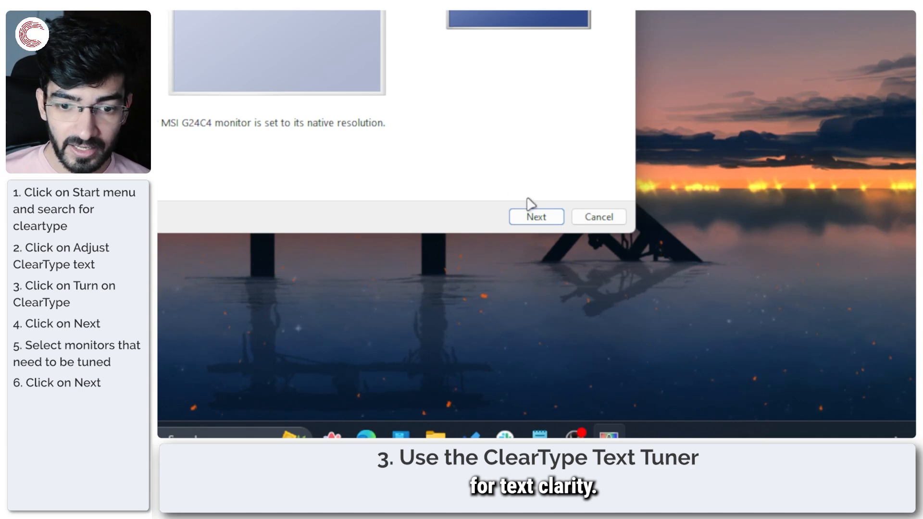
left_click(536, 216)
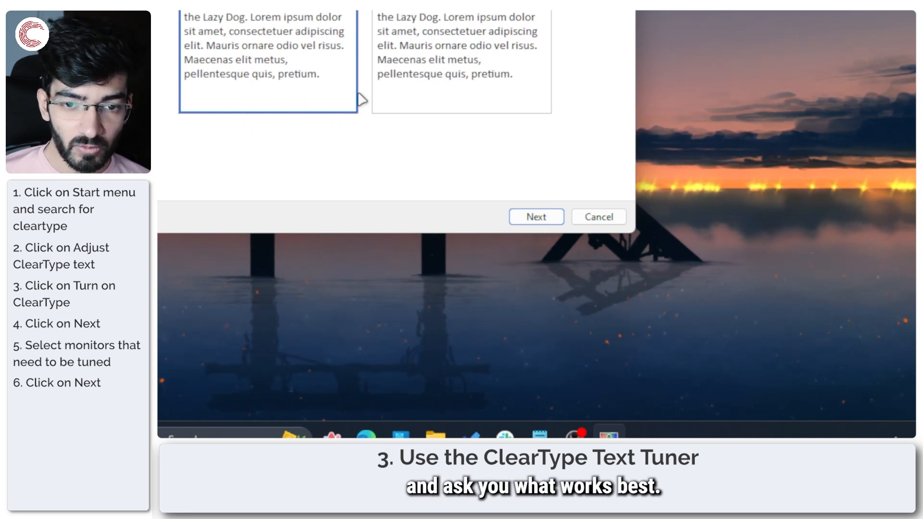
Choose the clearest text sample on each of the five tuning pages until tuning finishes
left_click(536, 216)
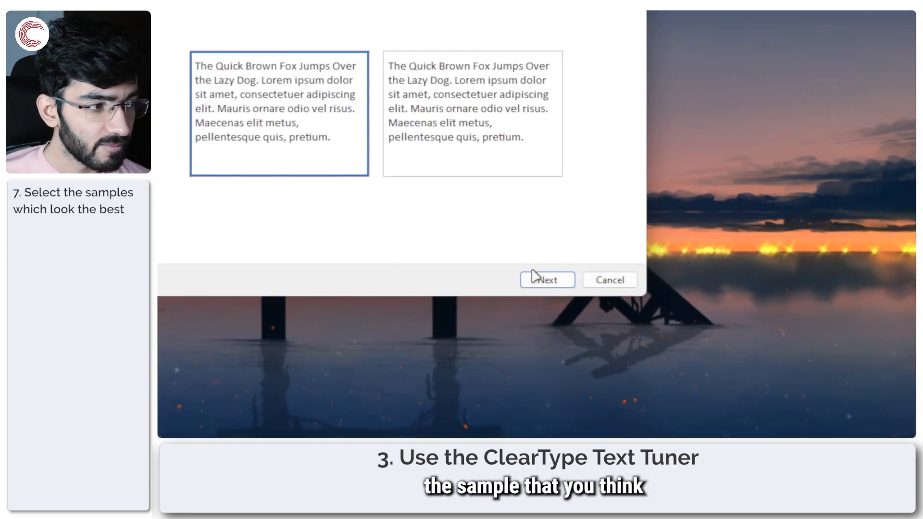
left_click(546, 280)
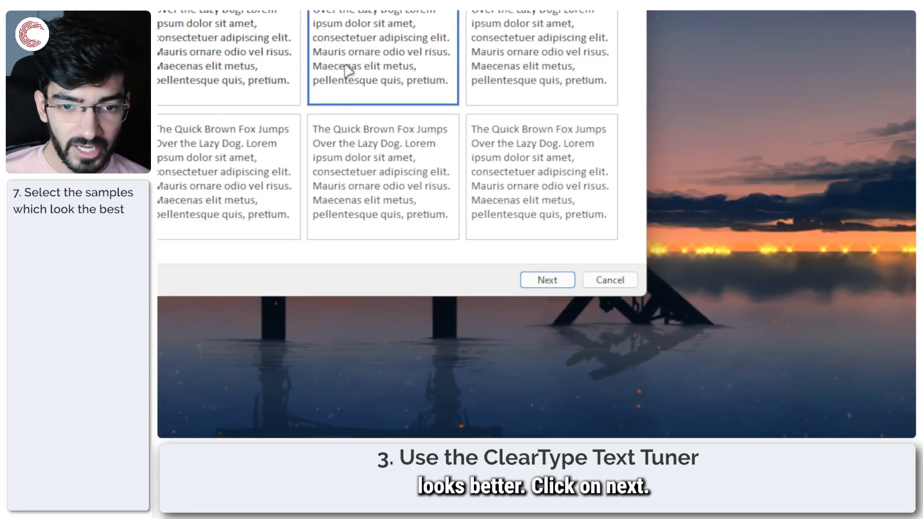
left_click(546, 279)
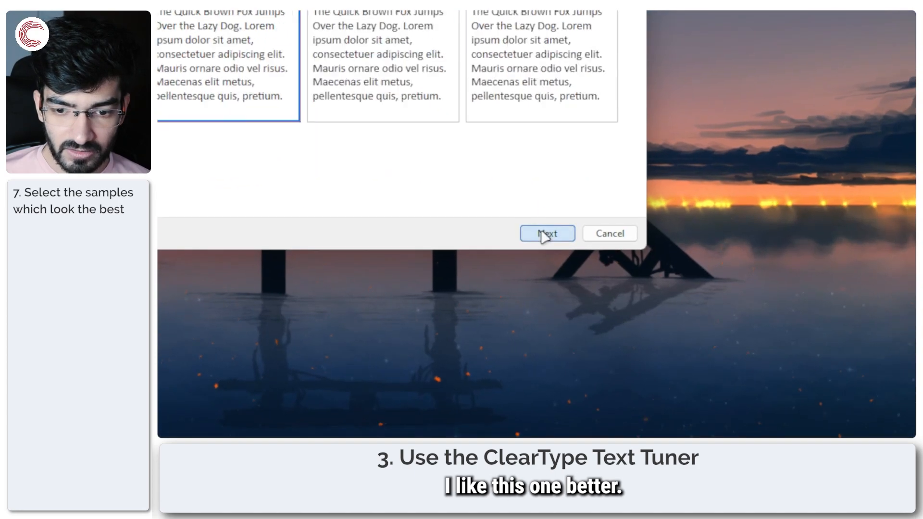
left_click(546, 233)
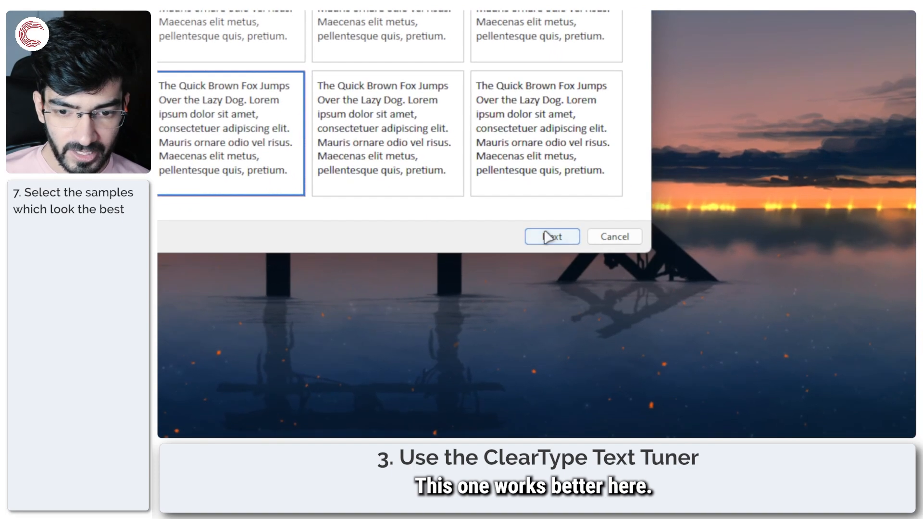
left_click(552, 236)
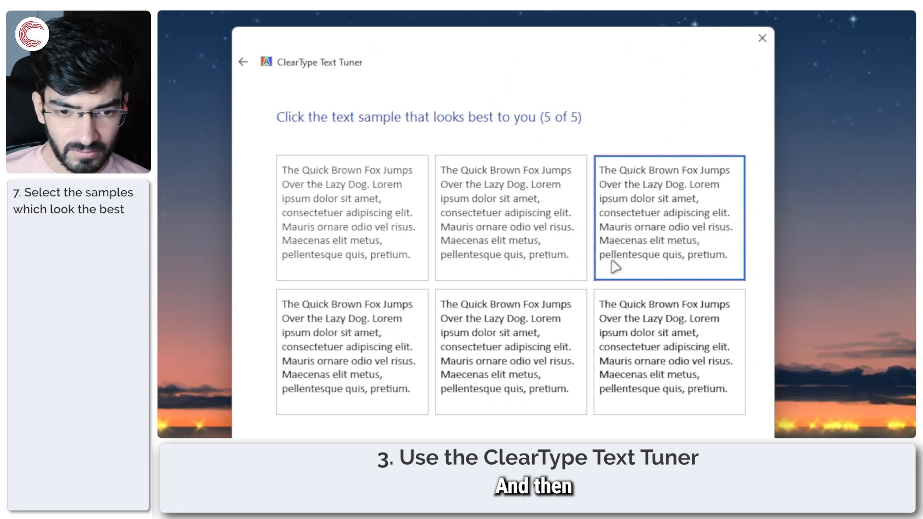
left_click(669, 218)
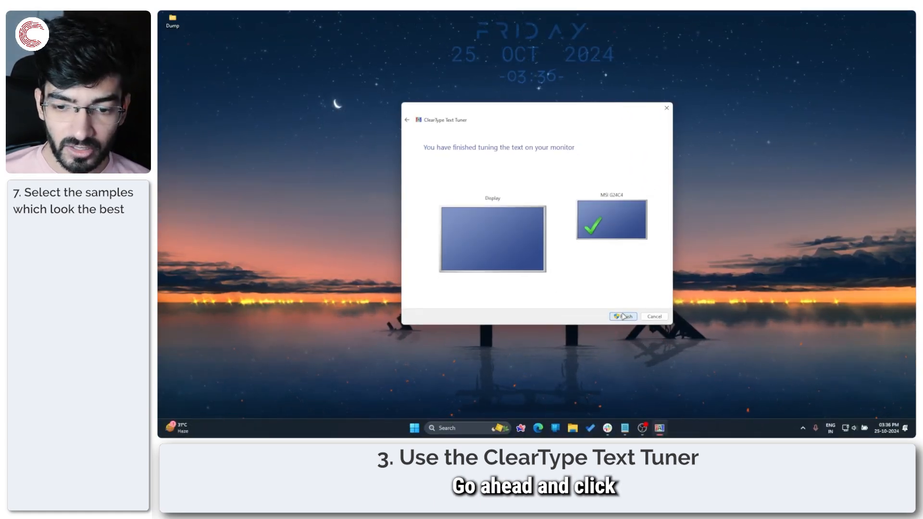
Finish the ClearType tuner and bring up the Start menu
left_click(623, 316)
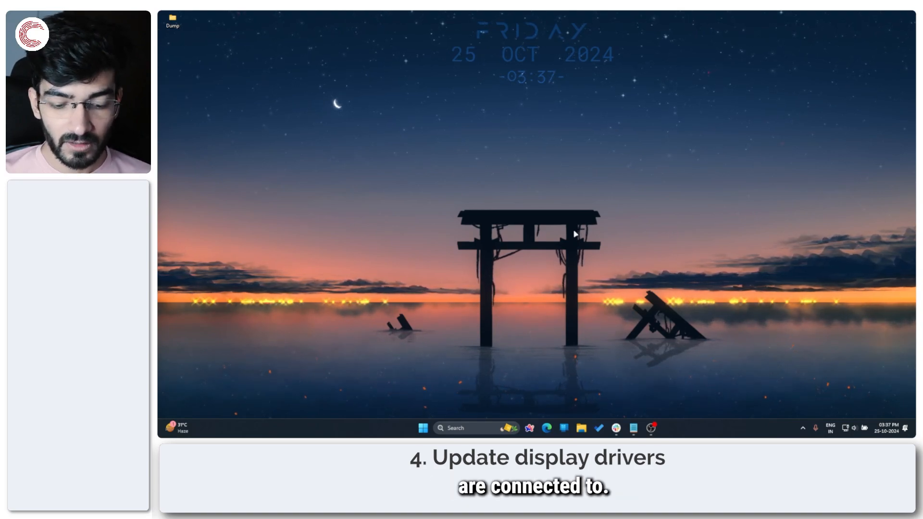
left_click(422, 428)
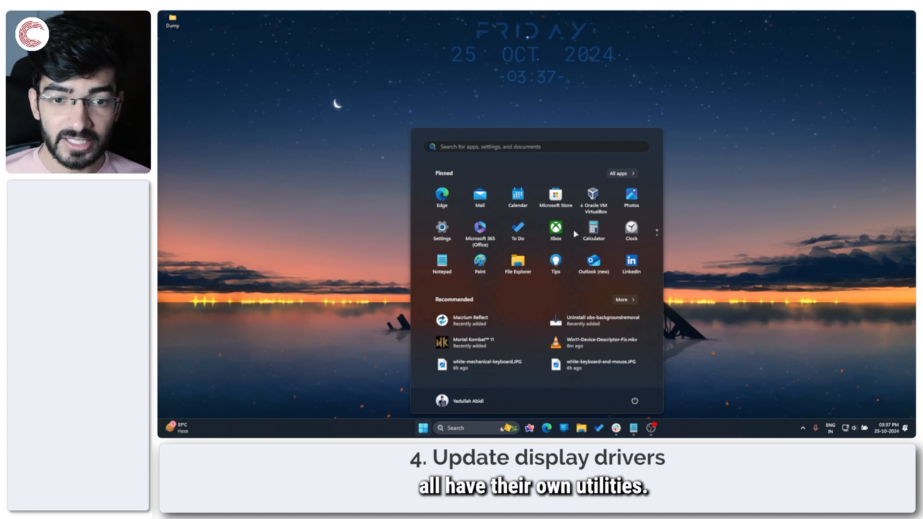
Launch GeForce Experience, check Drivers for updates (latest Game Ready installed), then close it
type("Game Bar")
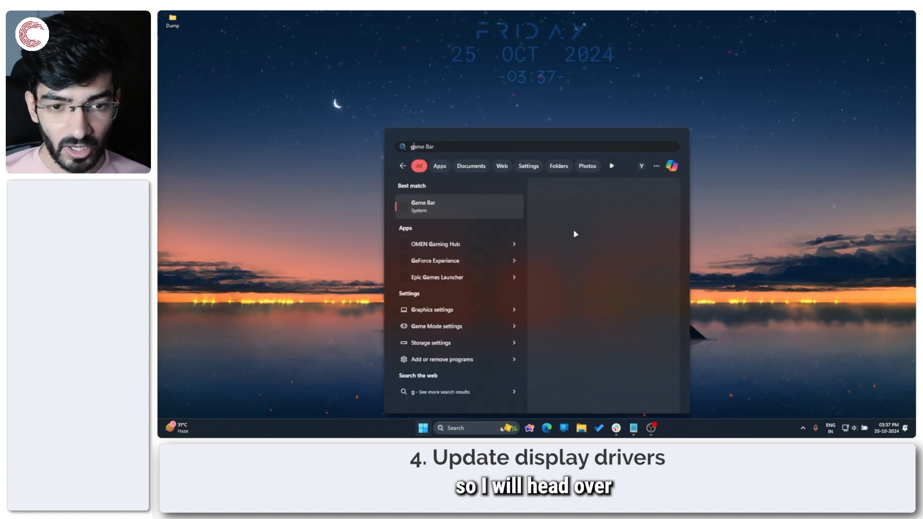
type("gefore")
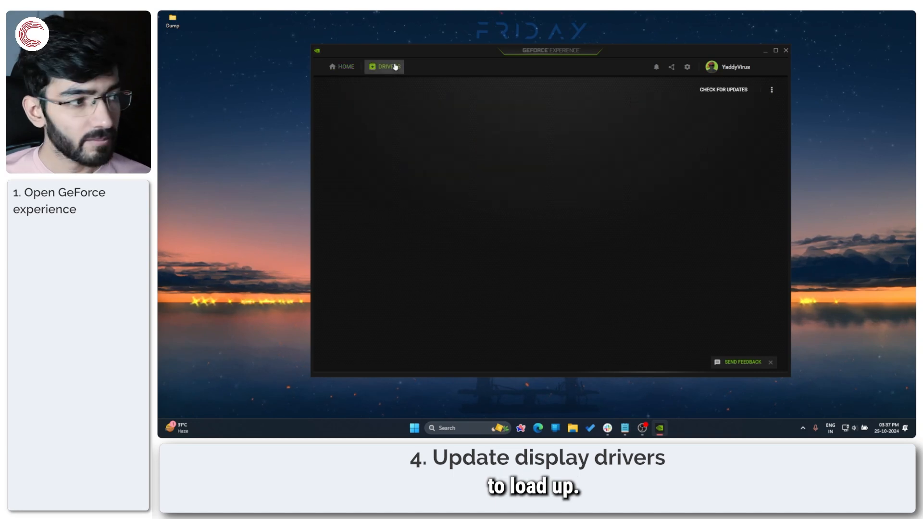
left_click(386, 66)
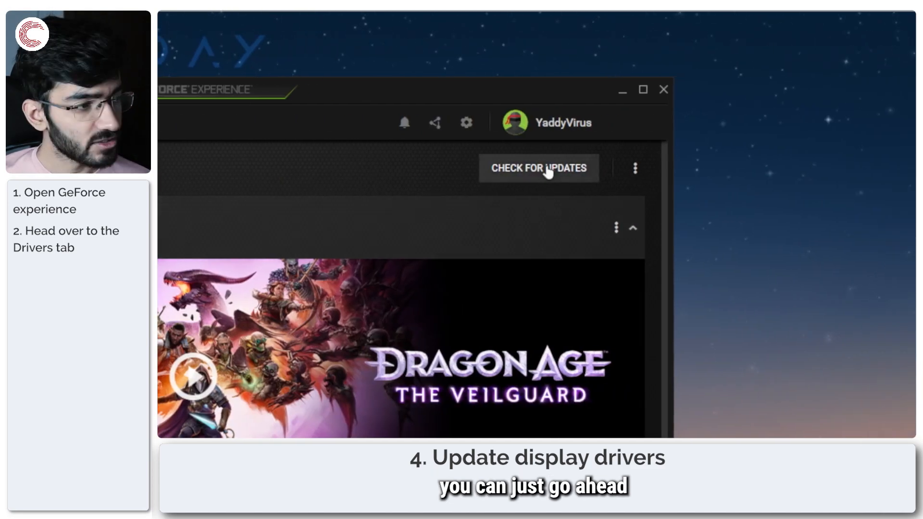
left_click(537, 168)
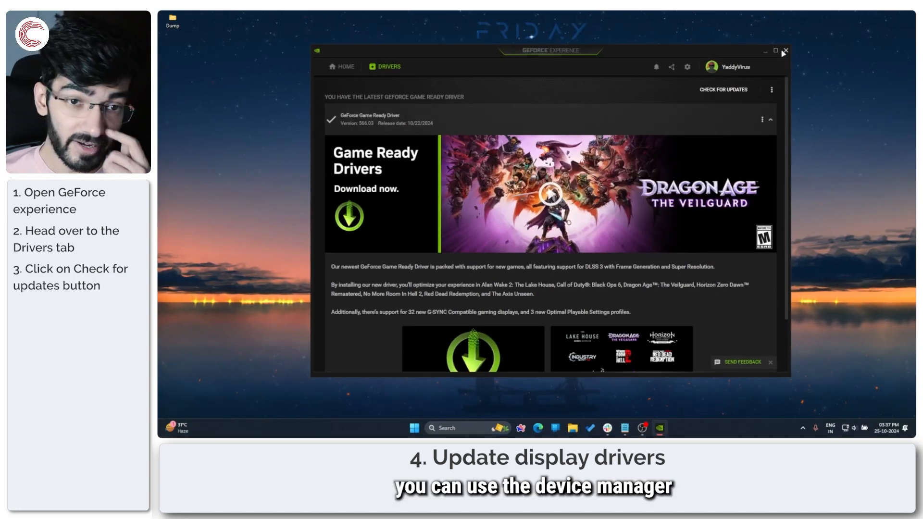
left_click(785, 52)
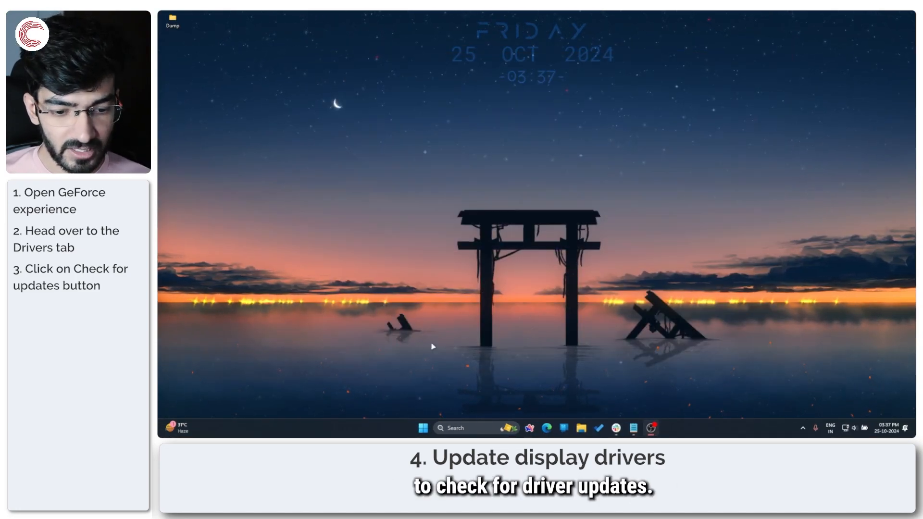
From Device Manager's Display adapters, start Update driver for Intel(R) Arc(TM) Graphics
right_click(422, 428)
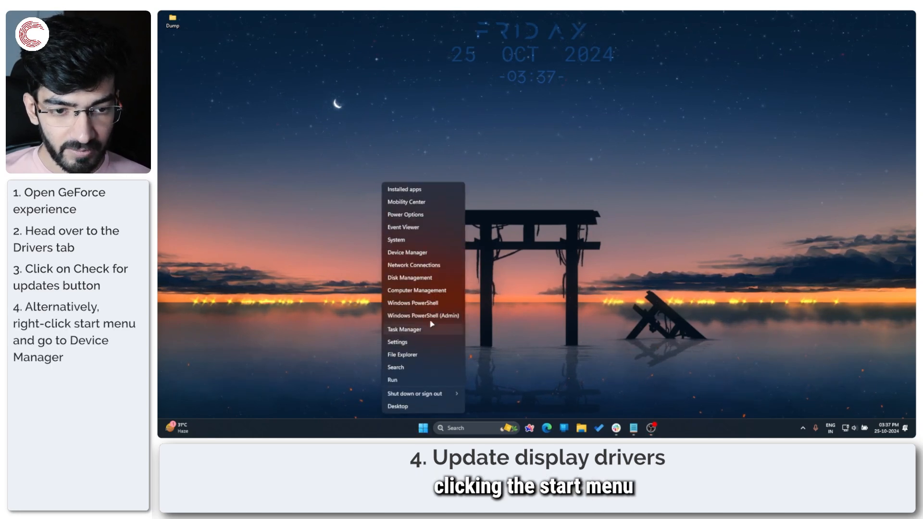
mouse_move(406, 252)
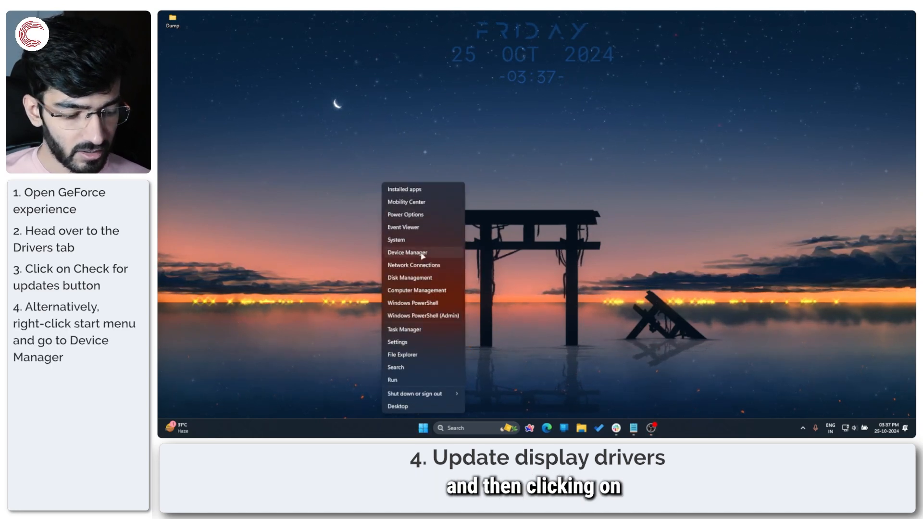
left_click(406, 253)
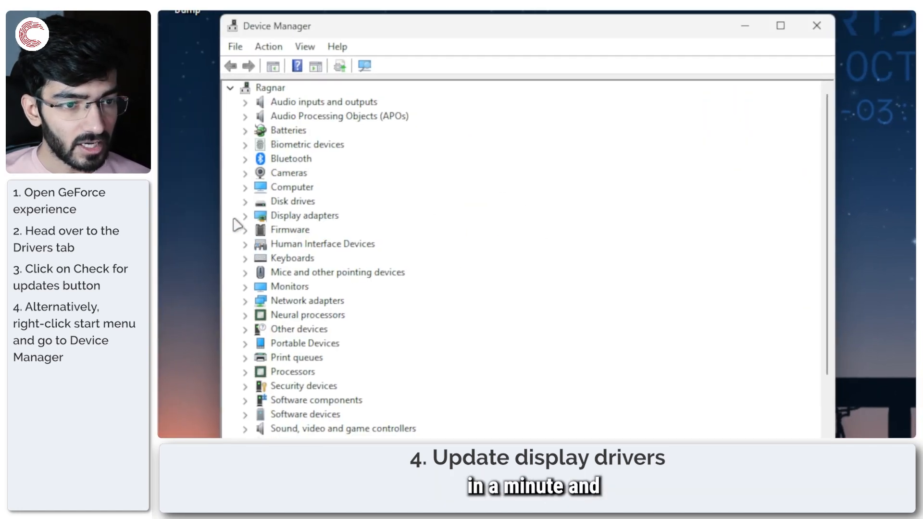
left_click(244, 215)
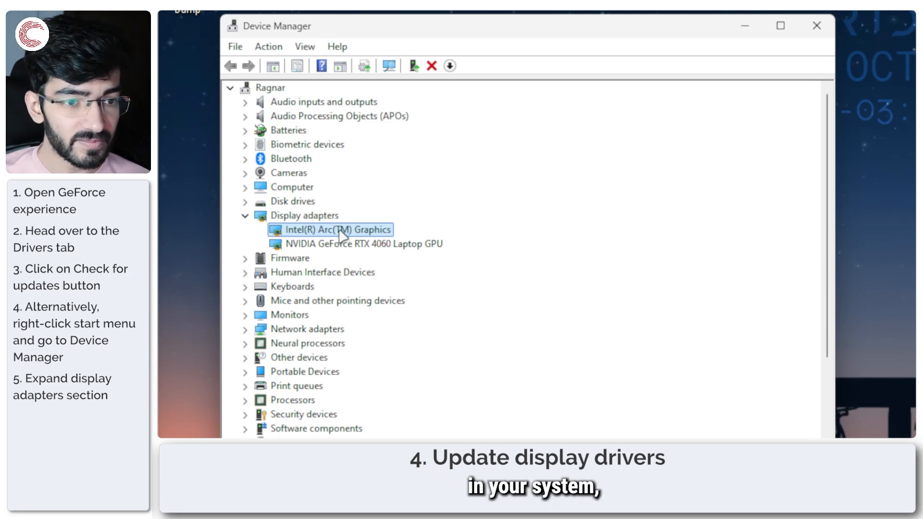
right_click(337, 230)
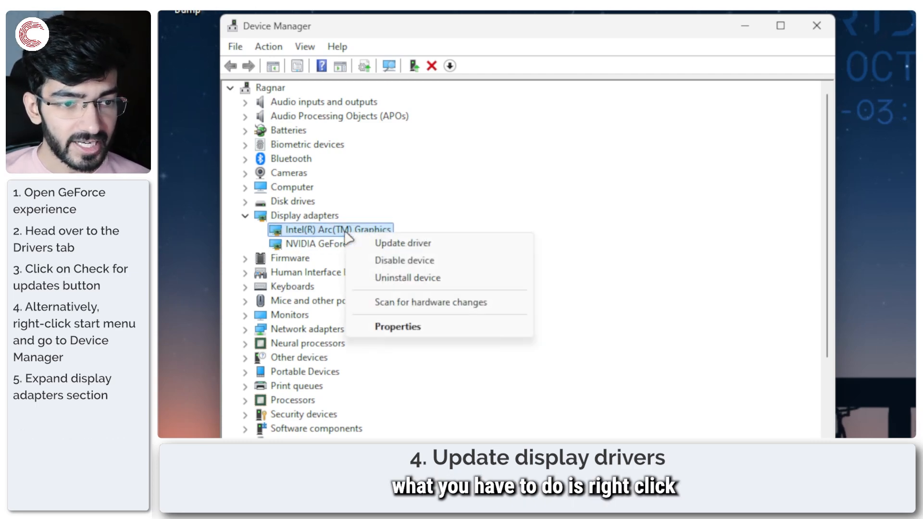
mouse_move(403, 243)
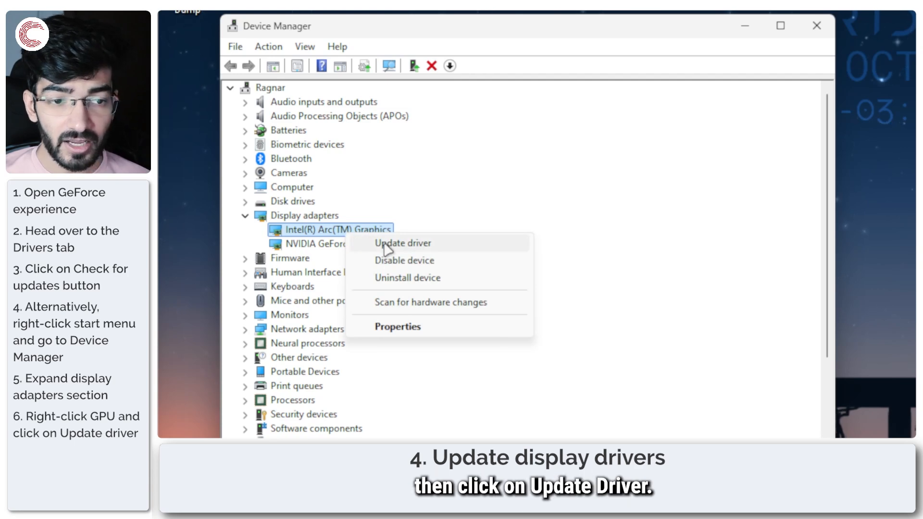
left_click(403, 244)
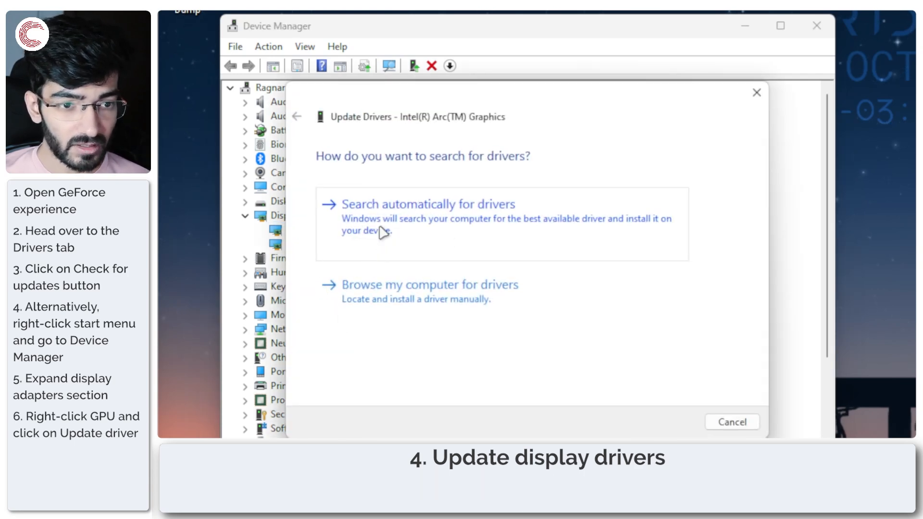
Search automatically for drivers, confirm the best driver is installed, close, and collapse Display adapters
left_click(429, 204)
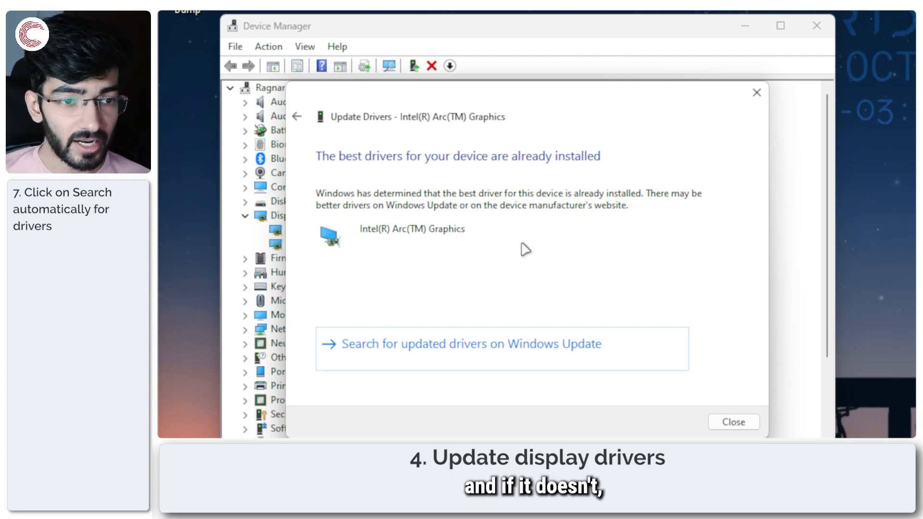
mouse_move(416, 214)
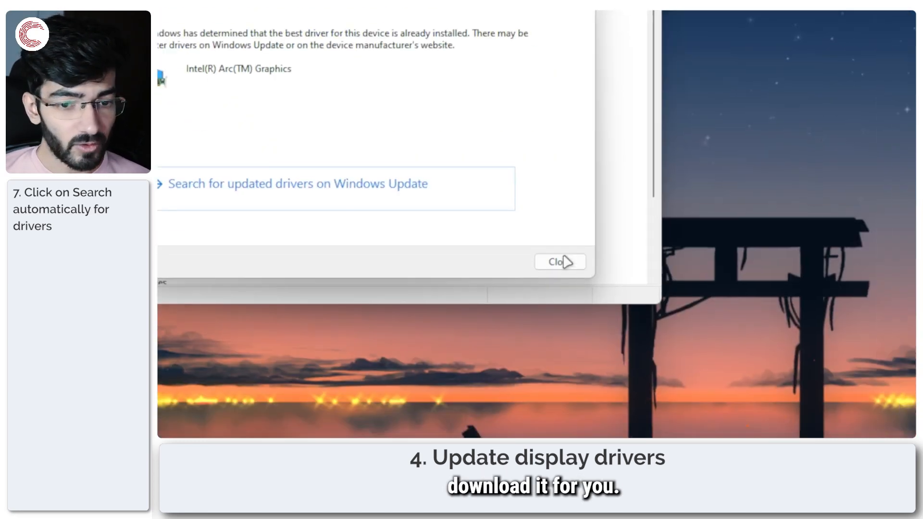
left_click(557, 262)
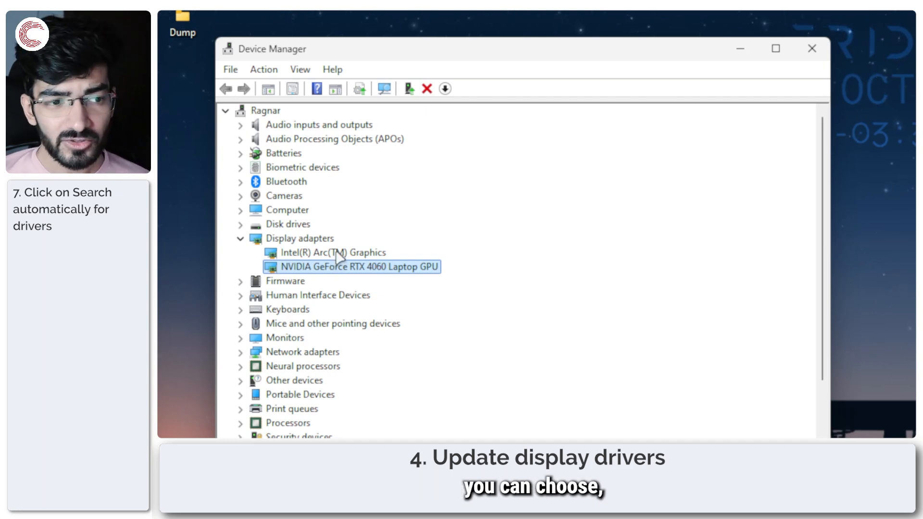
left_click(332, 253)
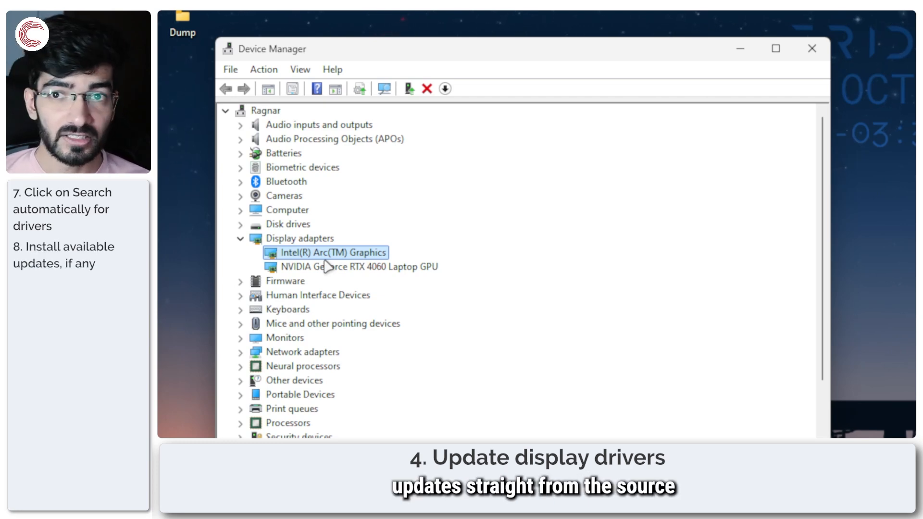
mouse_move(433, 247)
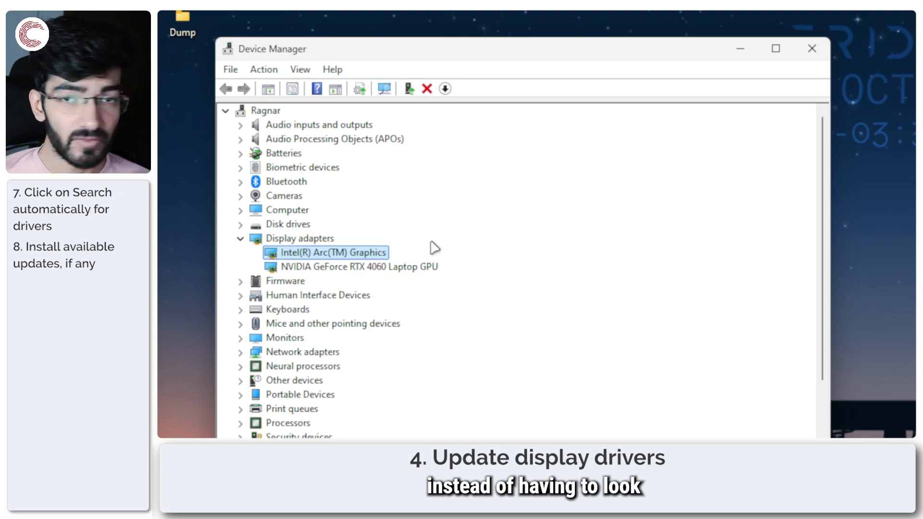
left_click(240, 238)
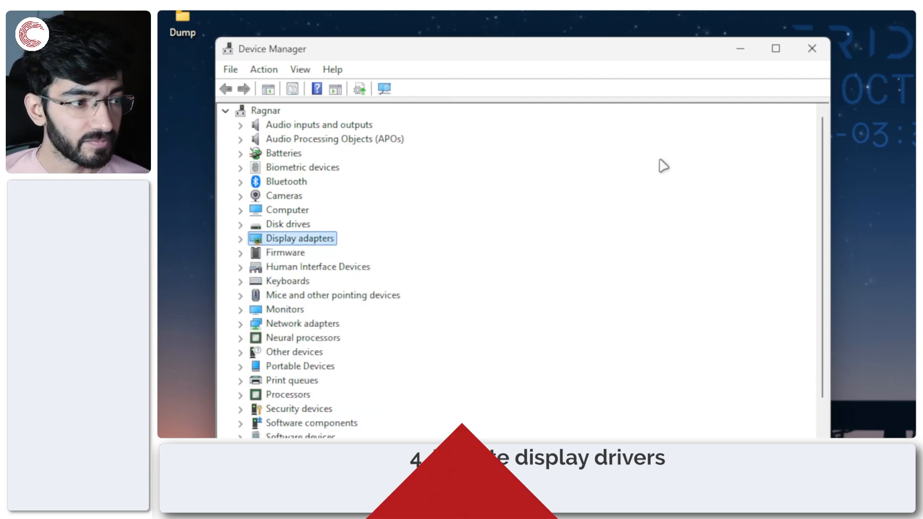
Close Device Manager and bring up Windows Settings with Win+I
left_click(811, 48)
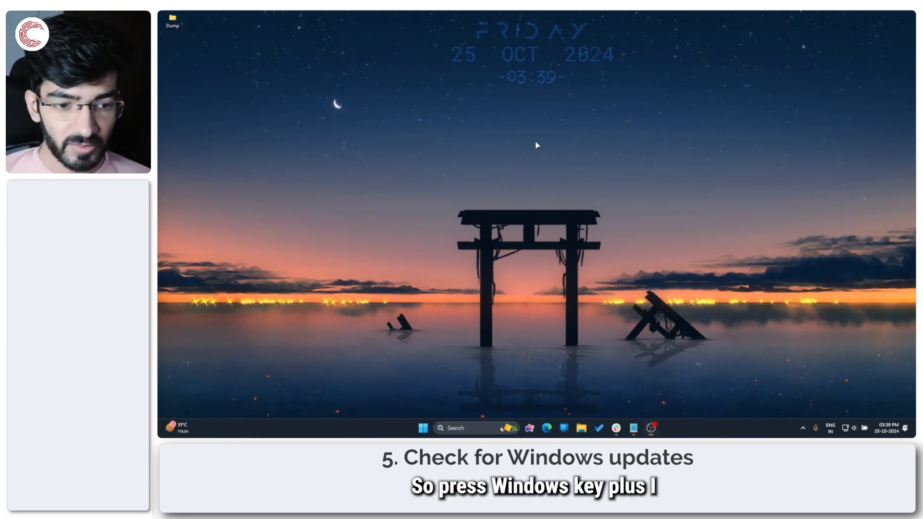
key("Win+i")
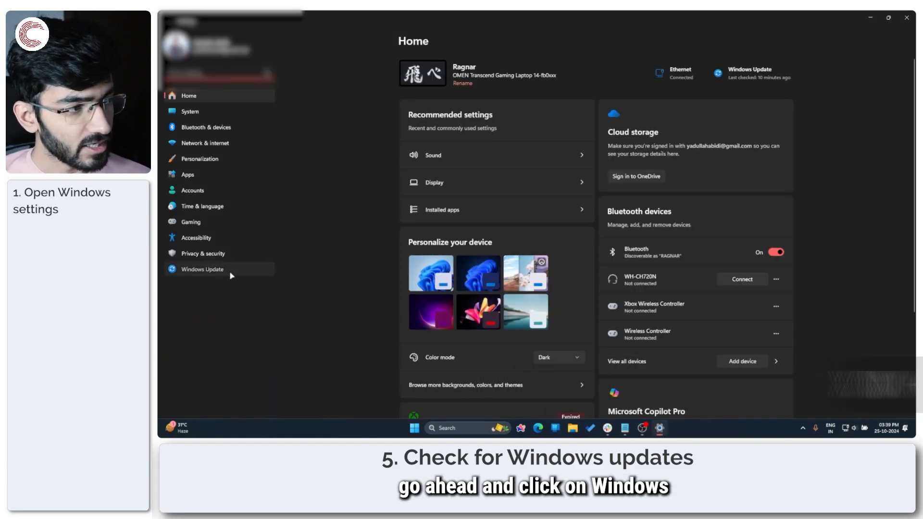
Go to Windows Update and check for updates, confirming the PC is up to date
left_click(203, 269)
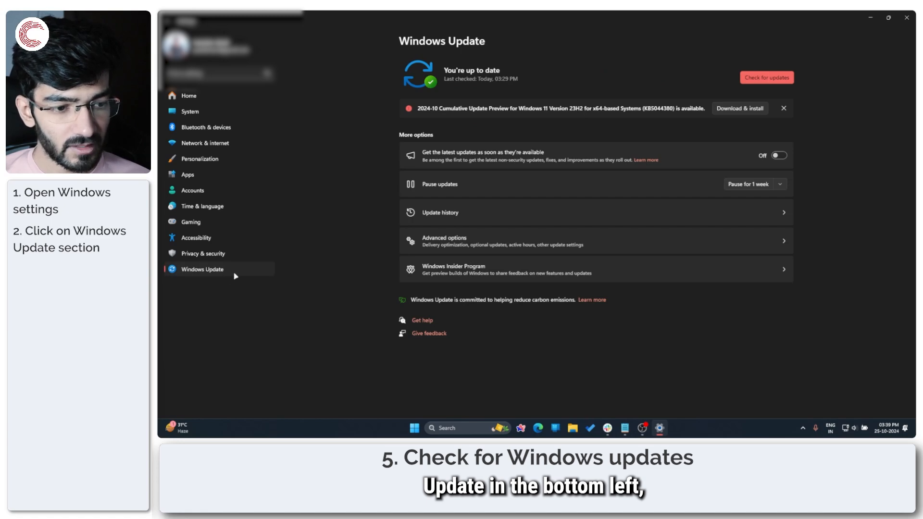
mouse_move(548, 88)
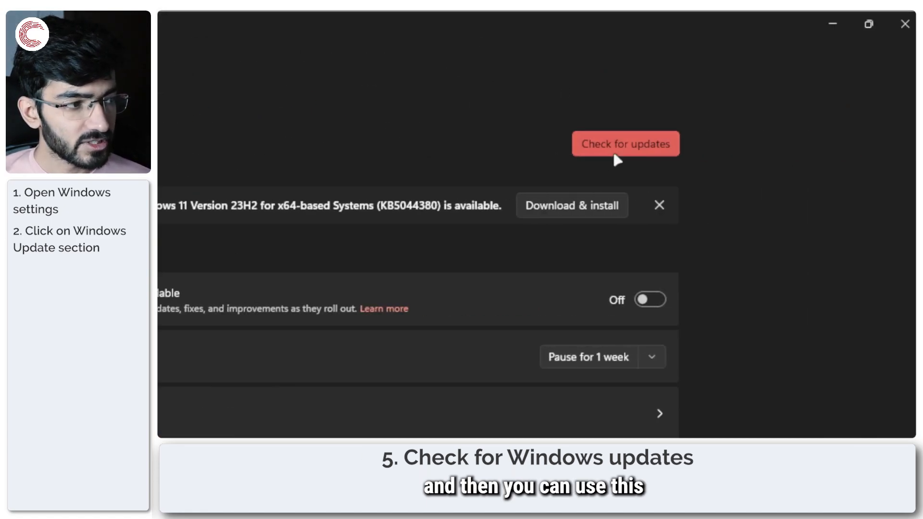
left_click(625, 144)
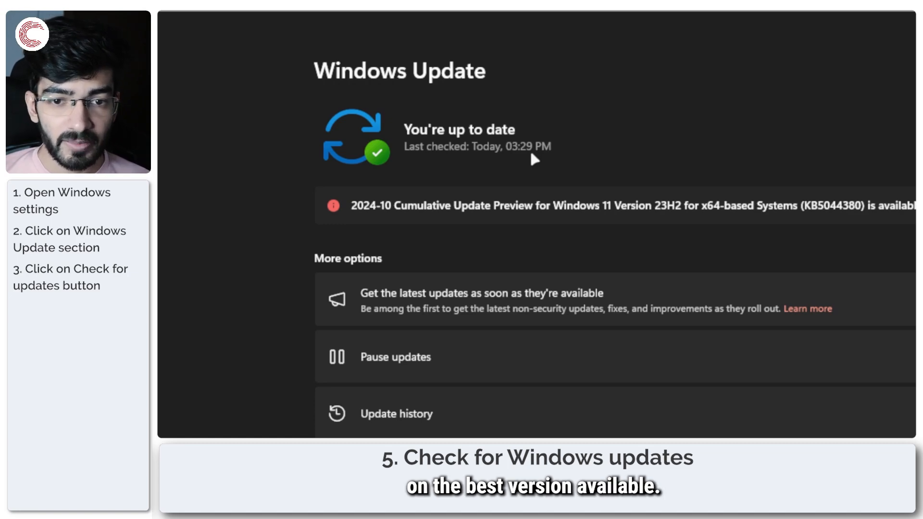
mouse_move(612, 214)
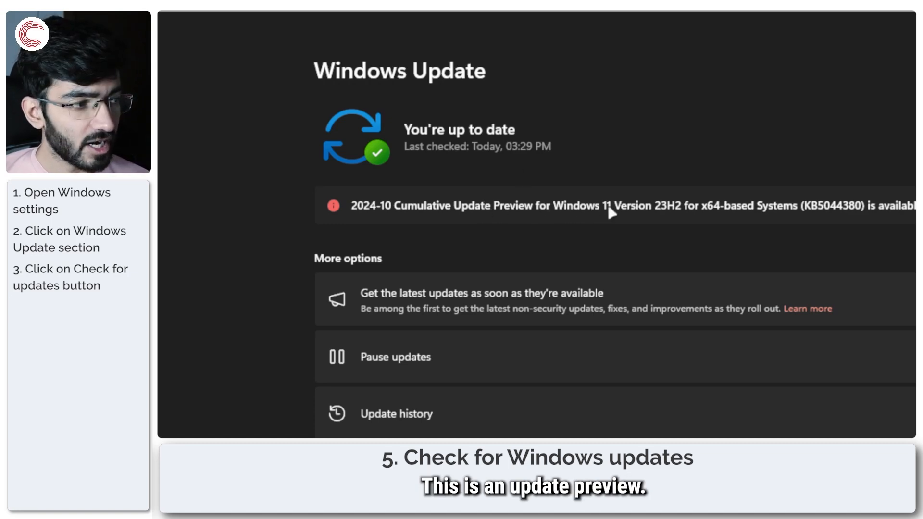